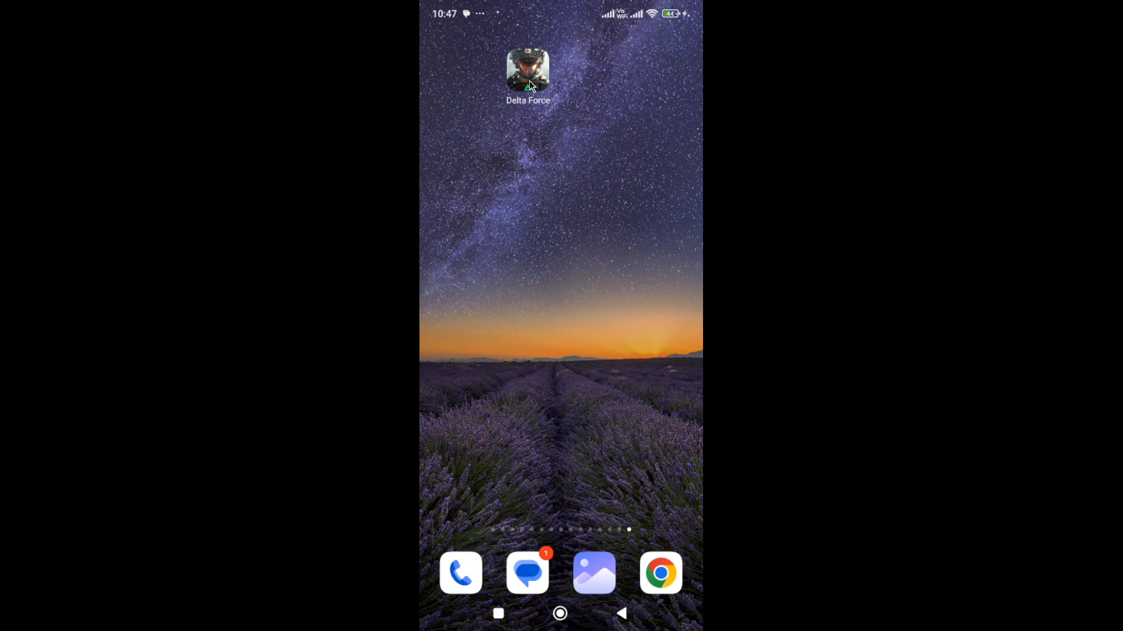
- Open the Delta Force storage page showing 3.69 GB total, 1.88 GB user data, 86.02 KB cache
click(527, 70)
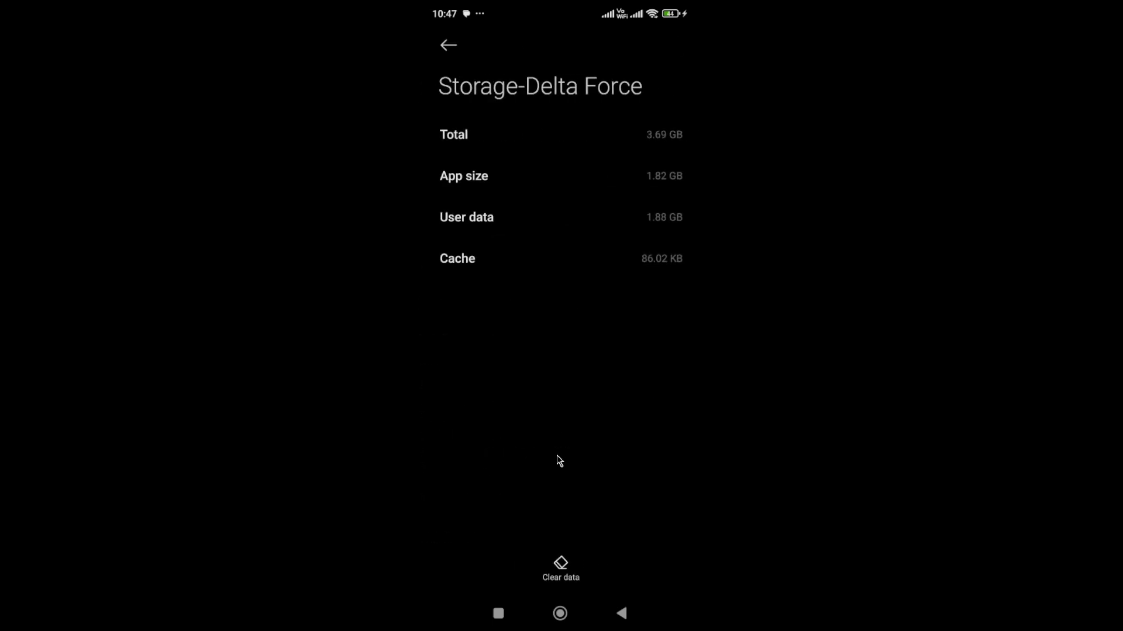
mouse_move(565, 565)
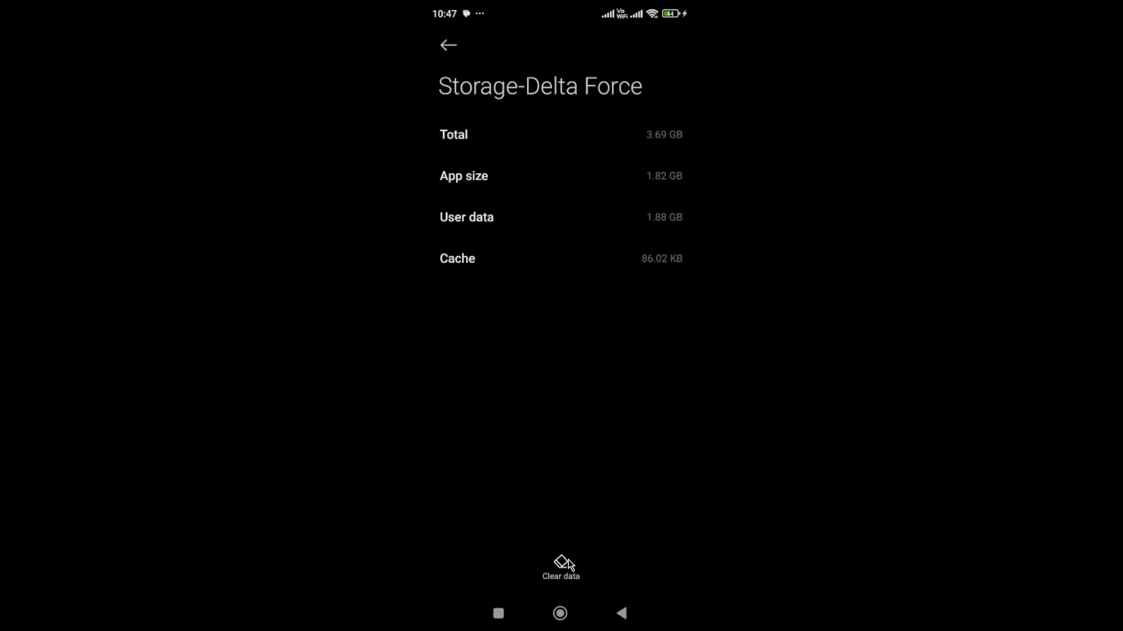
mouse_move(560, 600)
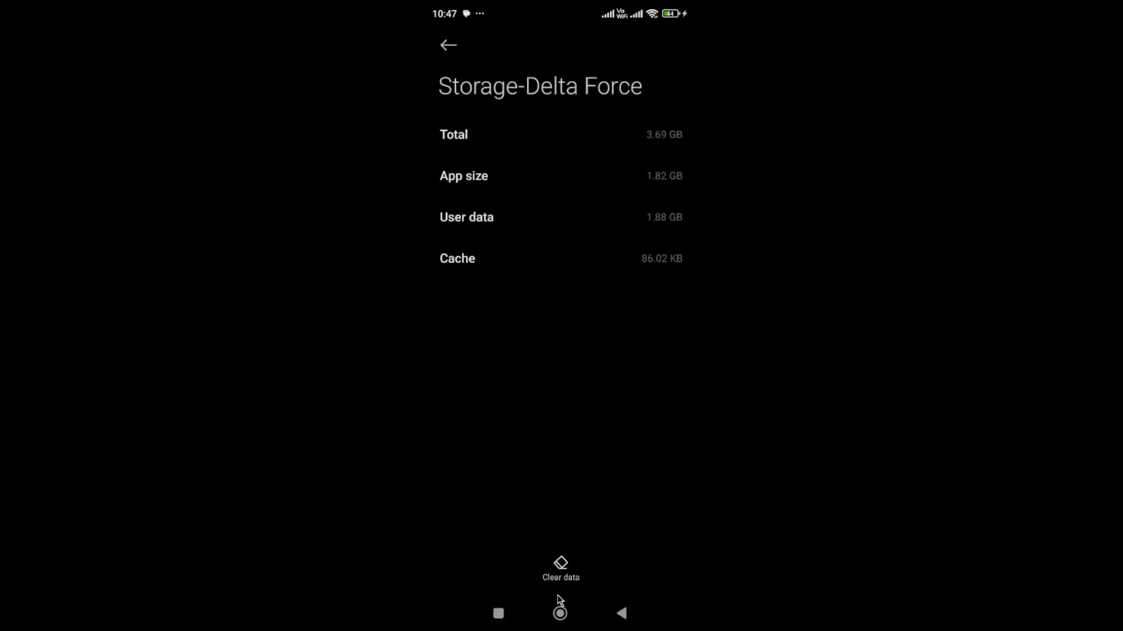
- Leave Settings for the home screen with the Delta Force icon
click(560, 614)
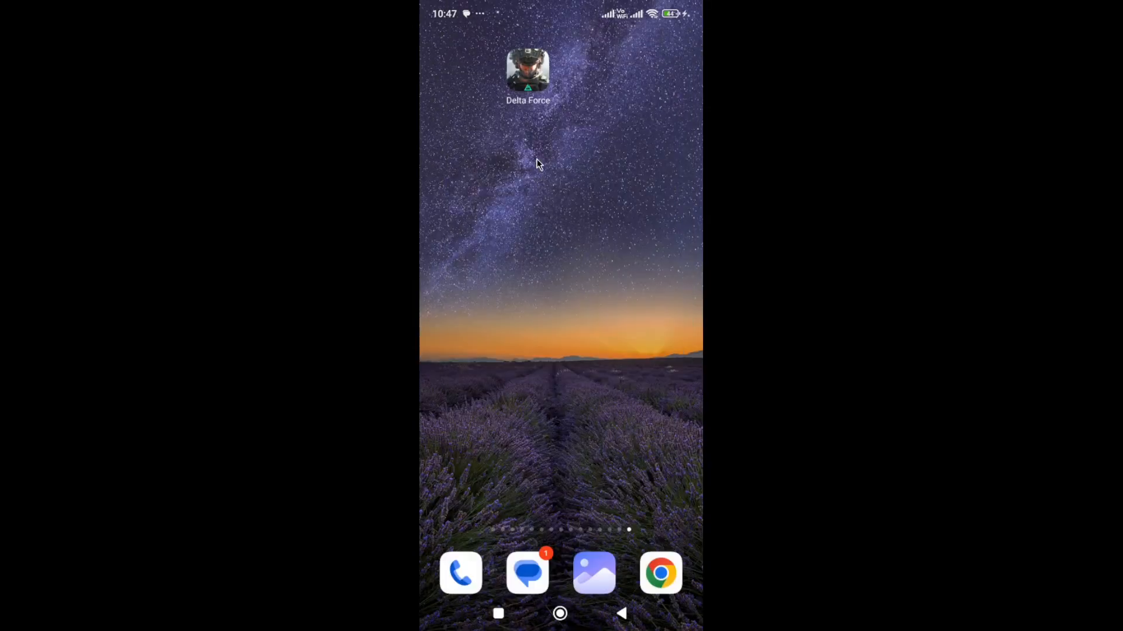
mouse_move(538, 121)
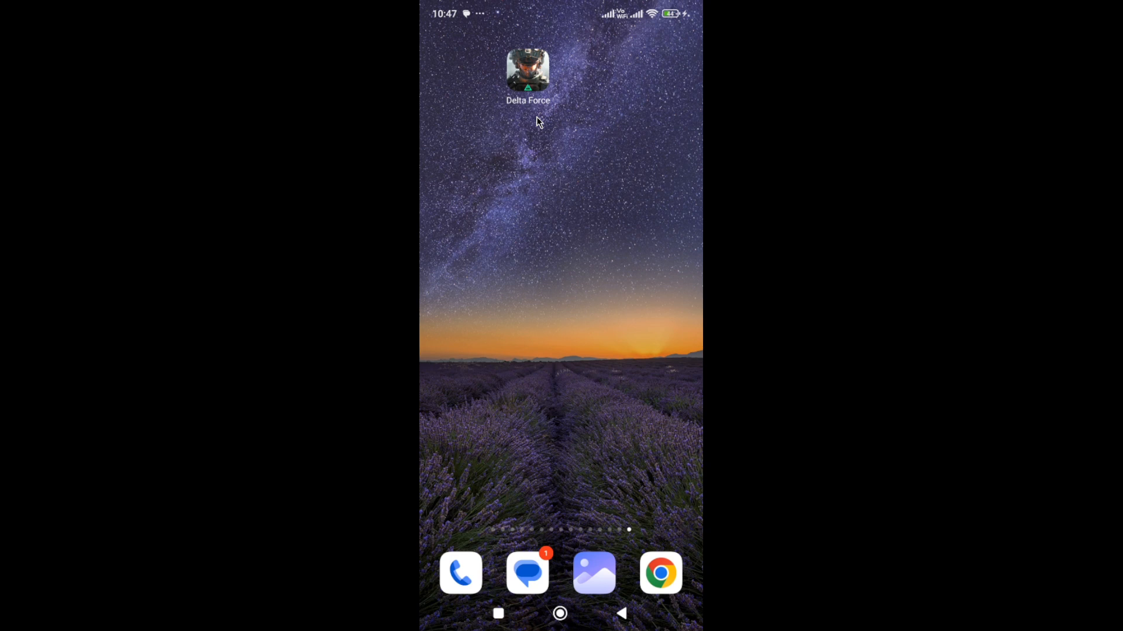
mouse_move(552, 67)
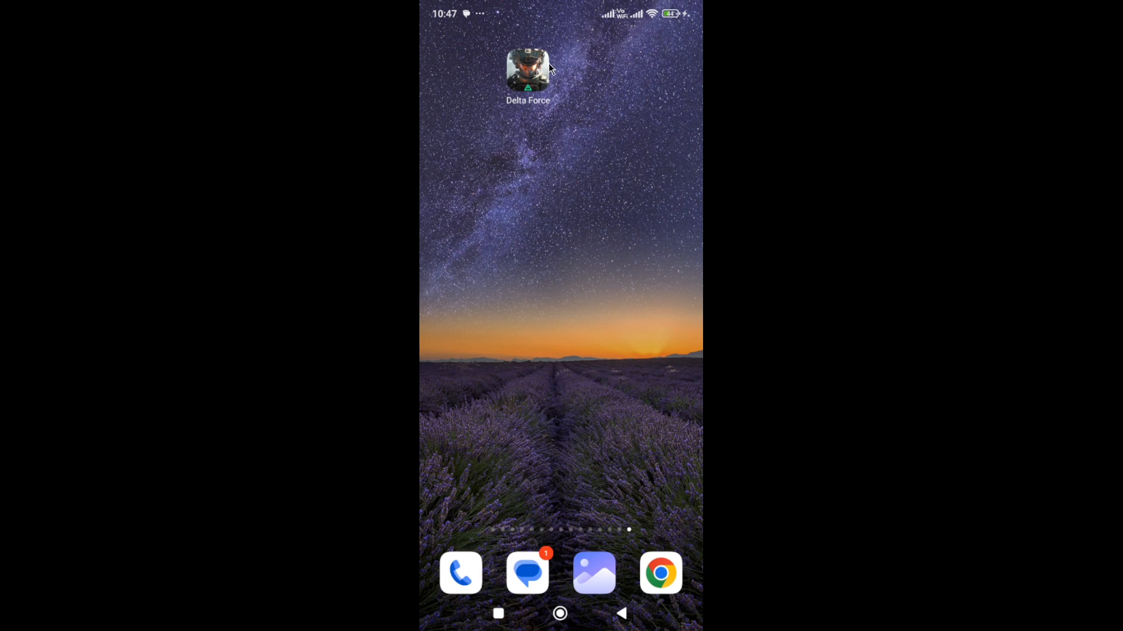
mouse_move(650, 19)
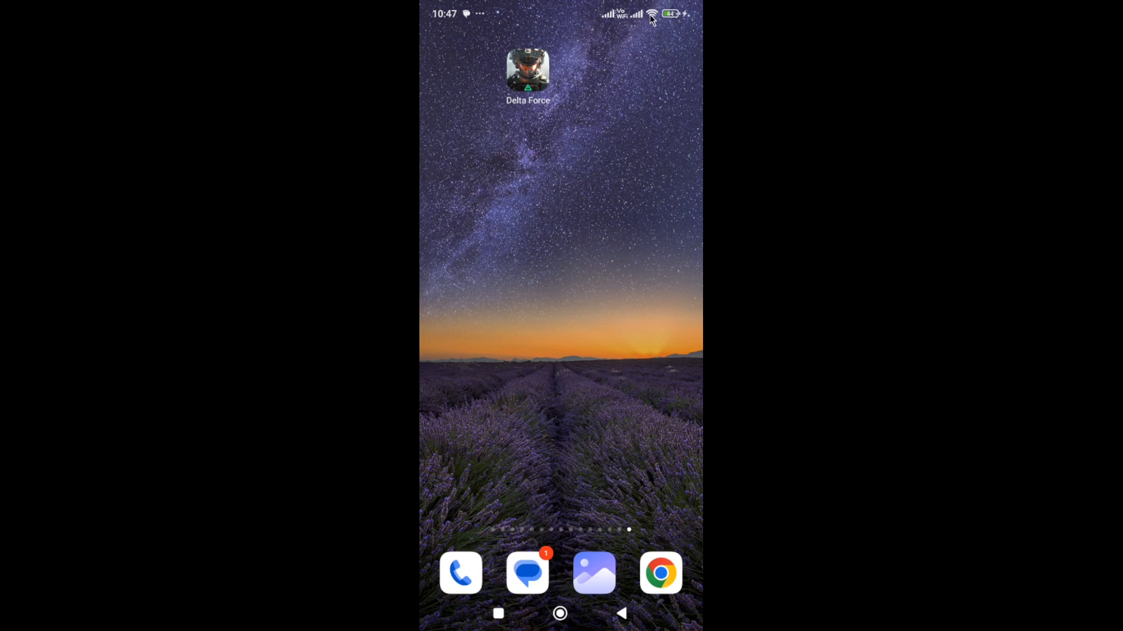
- Pull down Control Center showing Wi-Fi on Winter and ZONG mobile data off
scroll(down, 3)
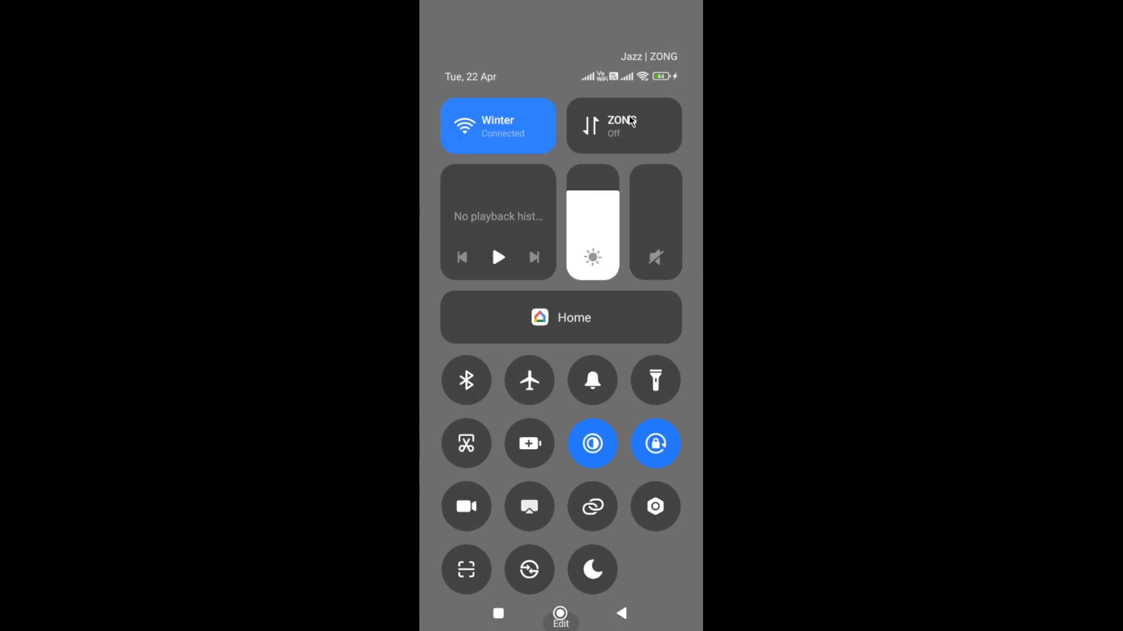
mouse_move(514, 196)
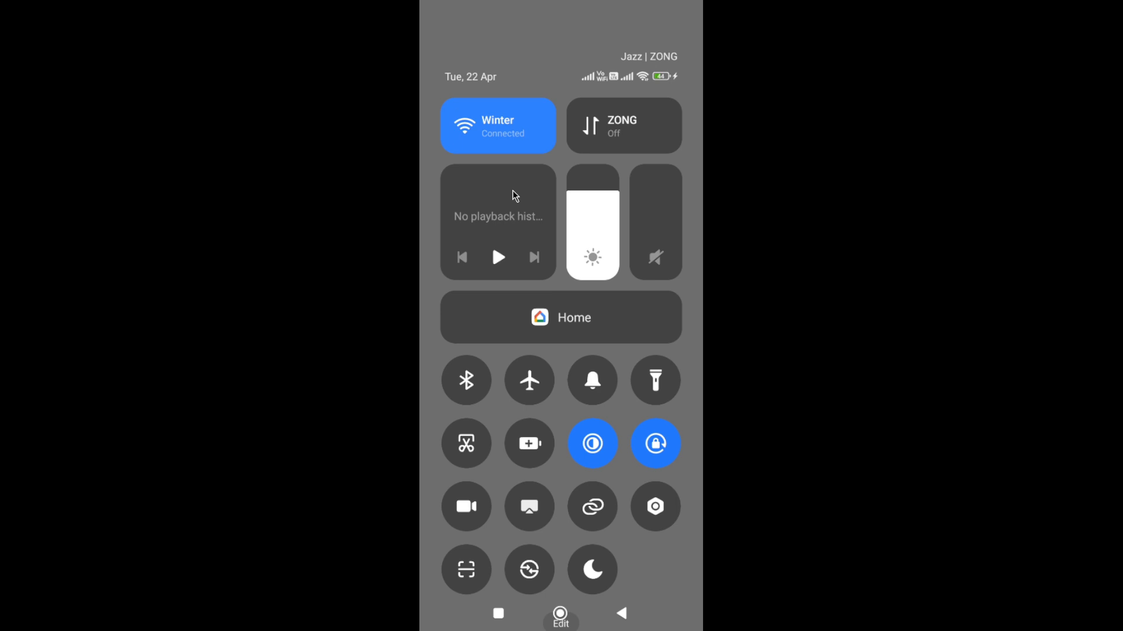
mouse_move(442, 187)
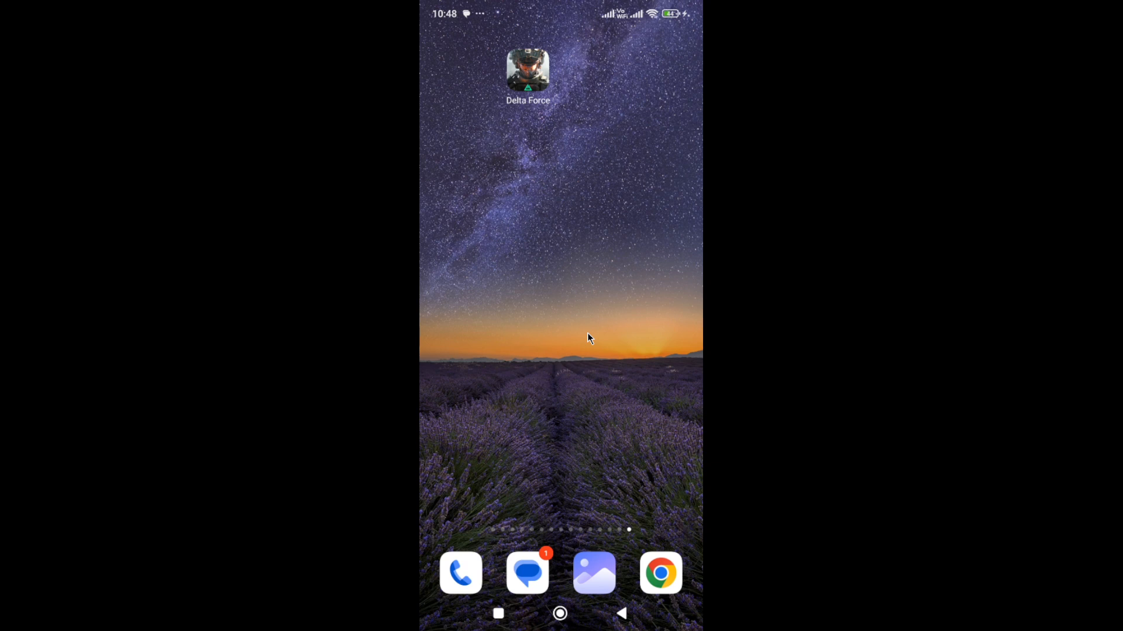
mouse_move(657, 383)
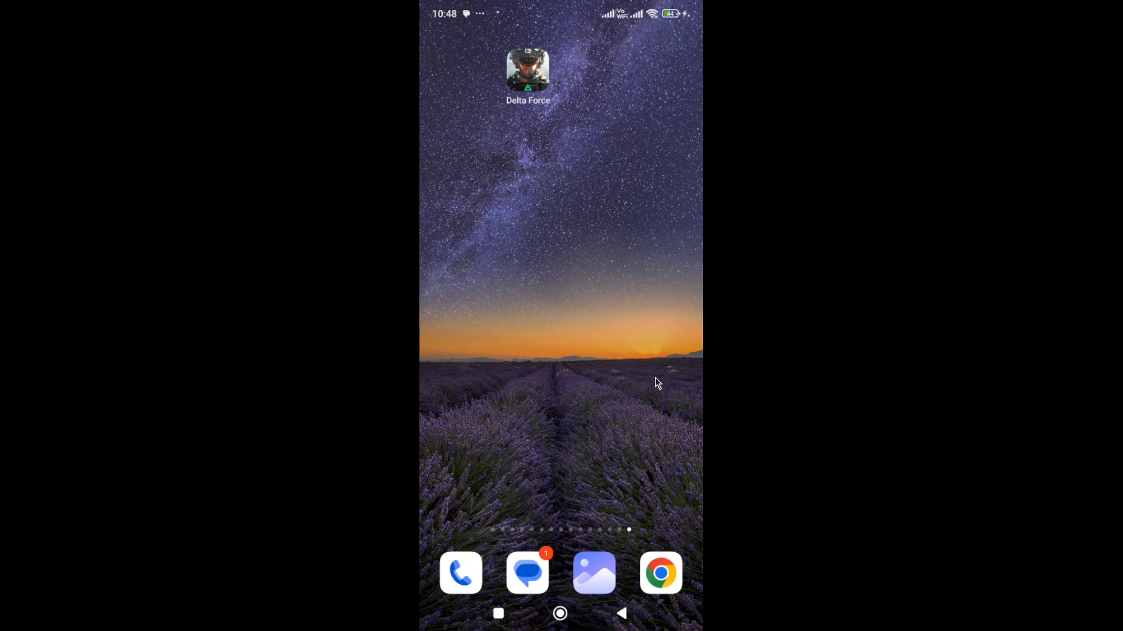